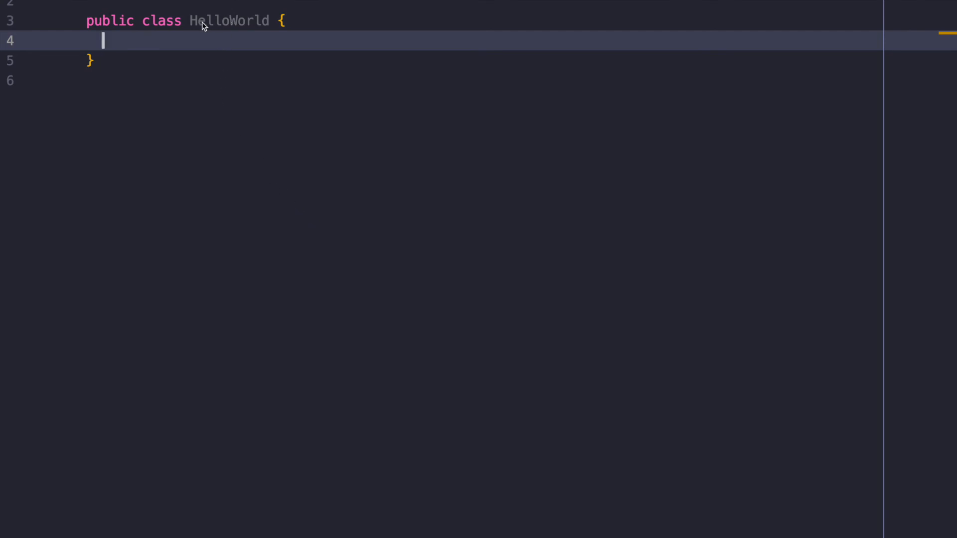
pyautogui.moveTo(248, 55)
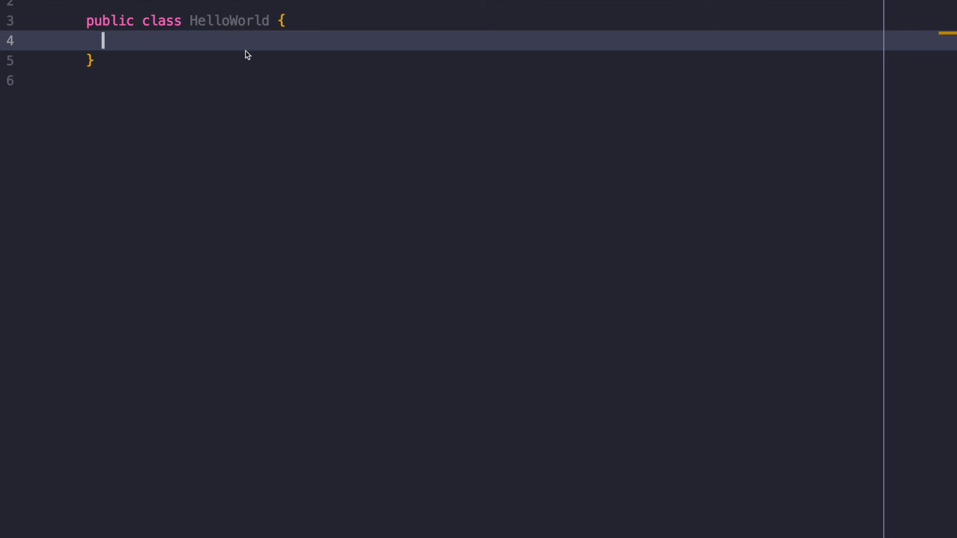
# Add an empty public static void main(String[] args) method to HelloWorld
pyautogui.write('public')
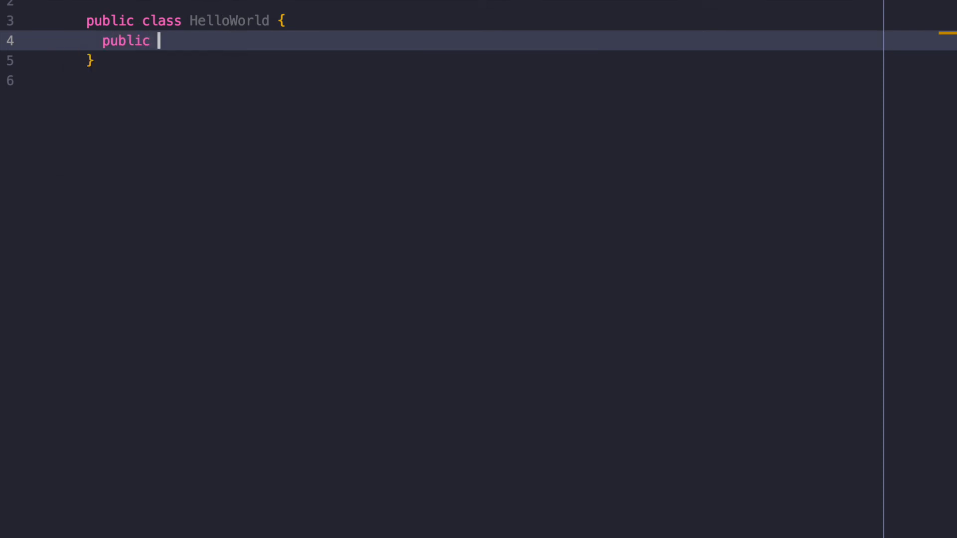
pyautogui.write('static void main(String[] arg) {')
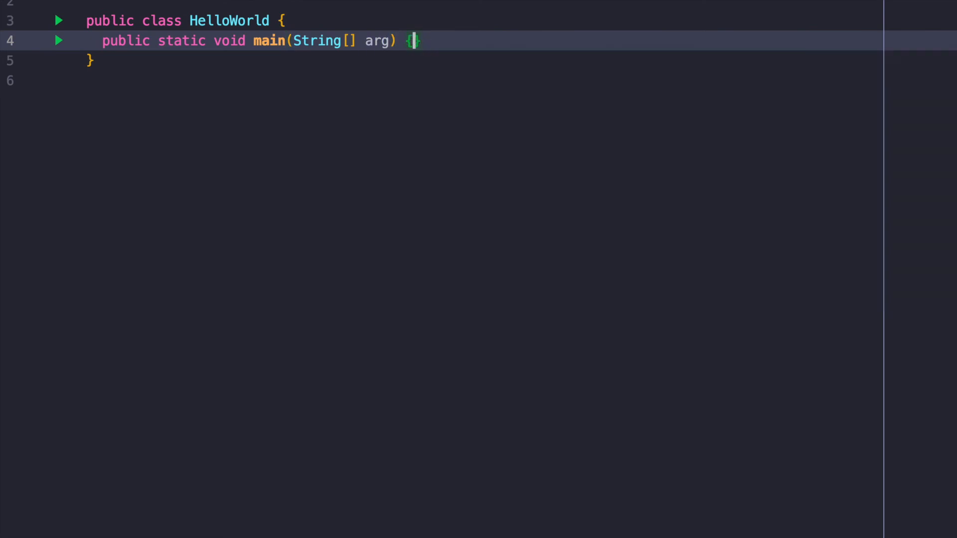
pyautogui.write('s')
pyautogui.press('Return')
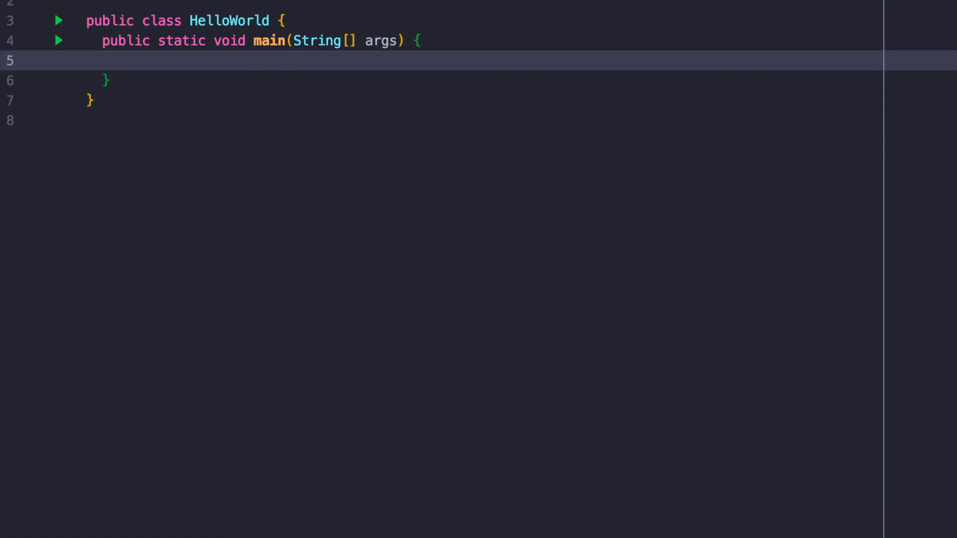
# Write System.out.println("Hello, World!"); inside the main method
pyautogui.write('System.out.println("')
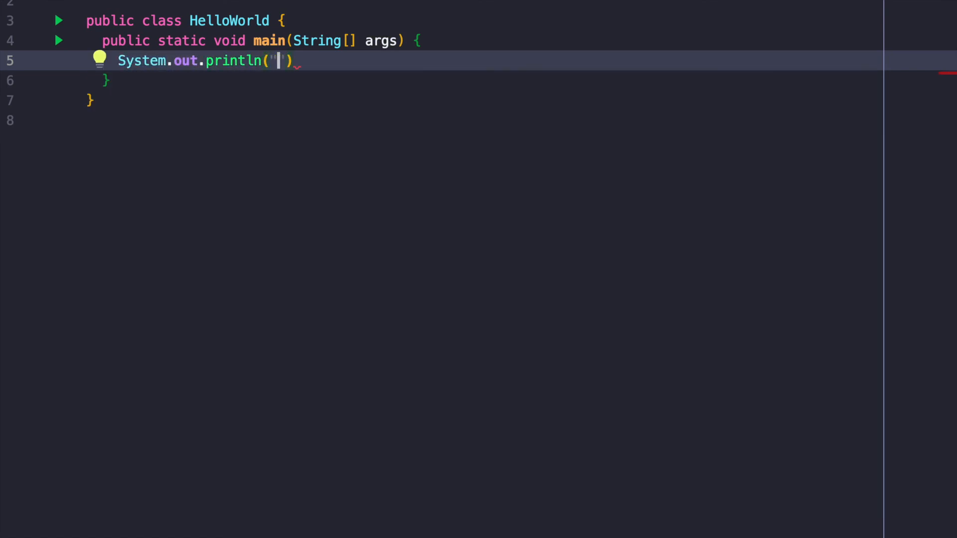
pyautogui.write('Hello, World!')
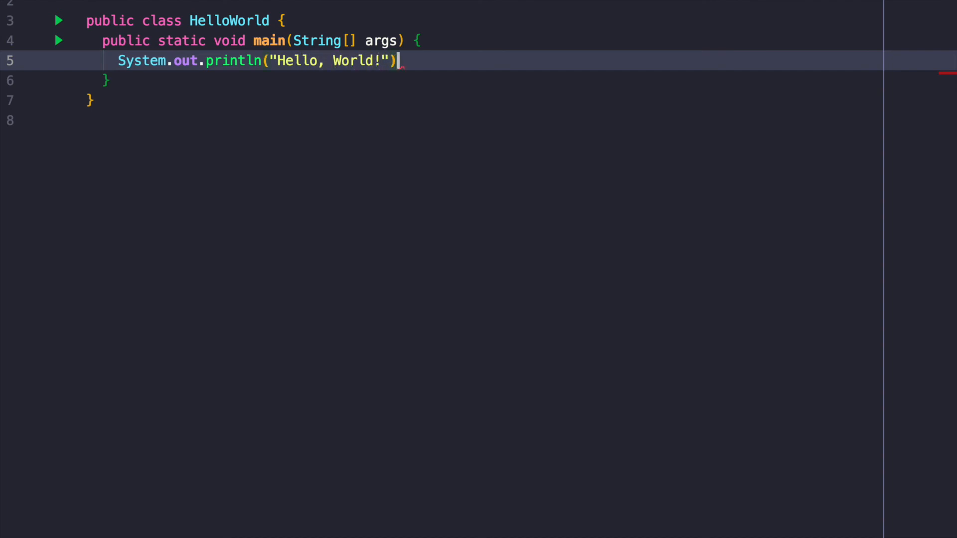
pyautogui.write(';')
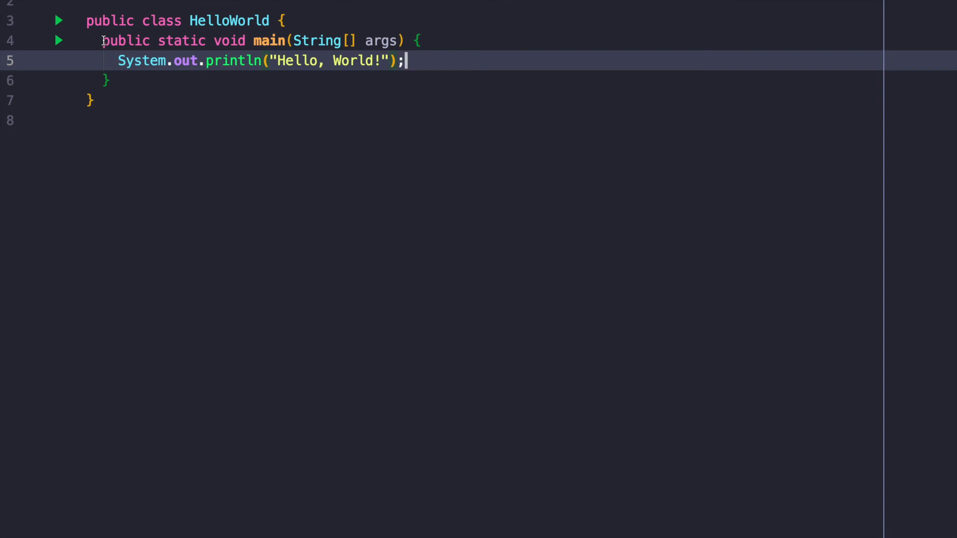
pyautogui.moveTo(191, 82)
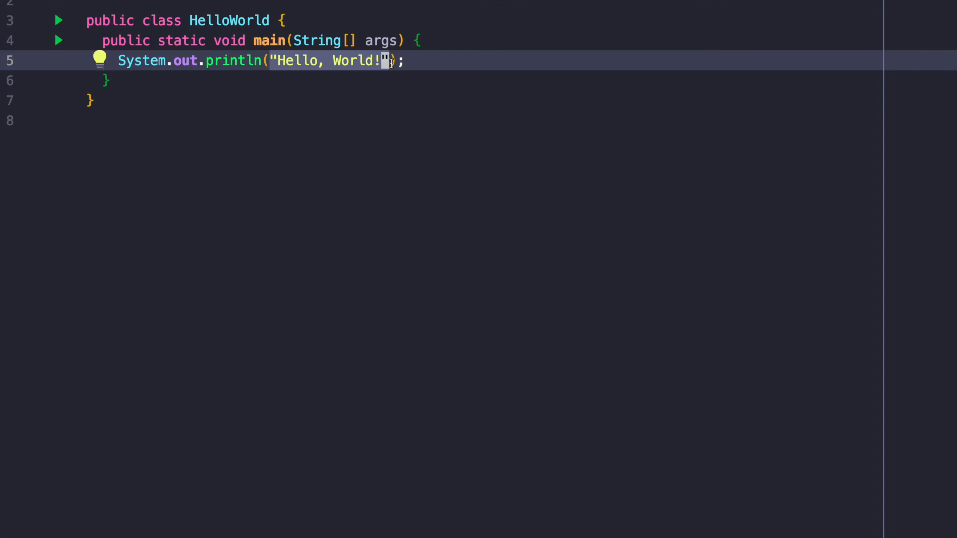
pyautogui.moveTo(413, 79)
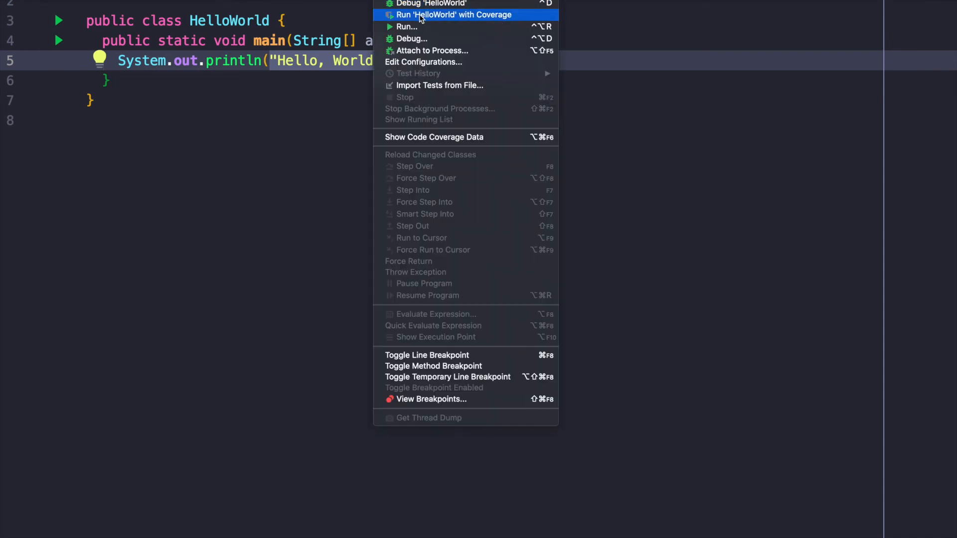
# Run 'HelloWorld' from the Run menu to print Hello, World! in the console
pyautogui.click(454, 14)
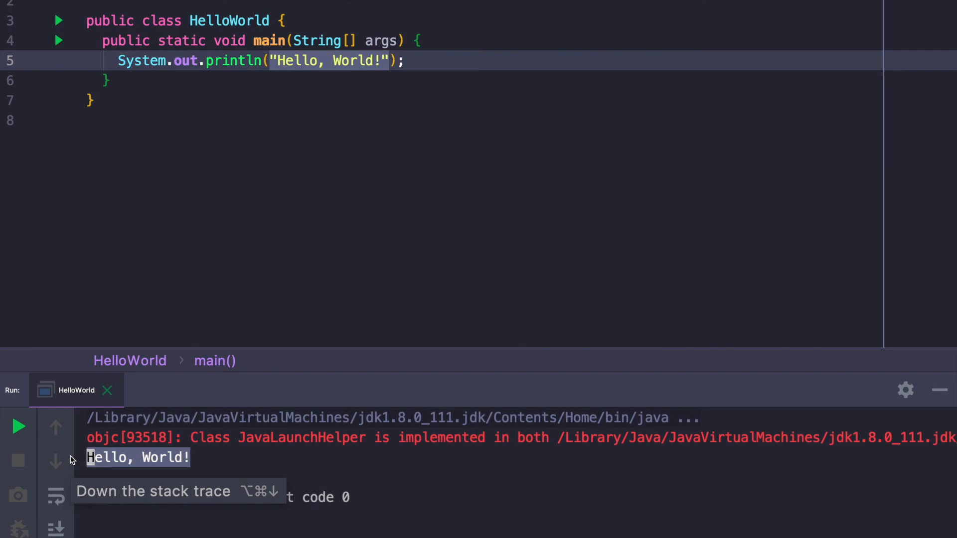
pyautogui.moveTo(318, 297)
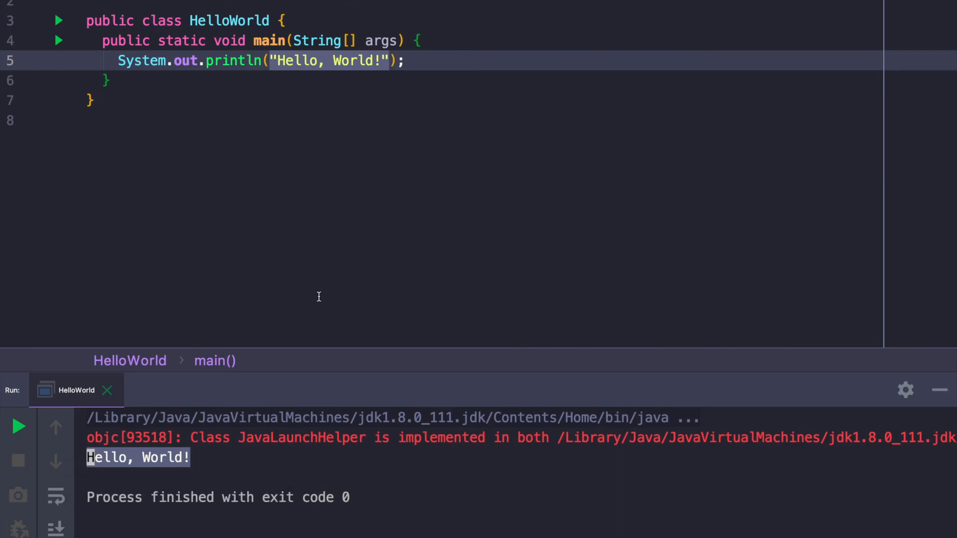